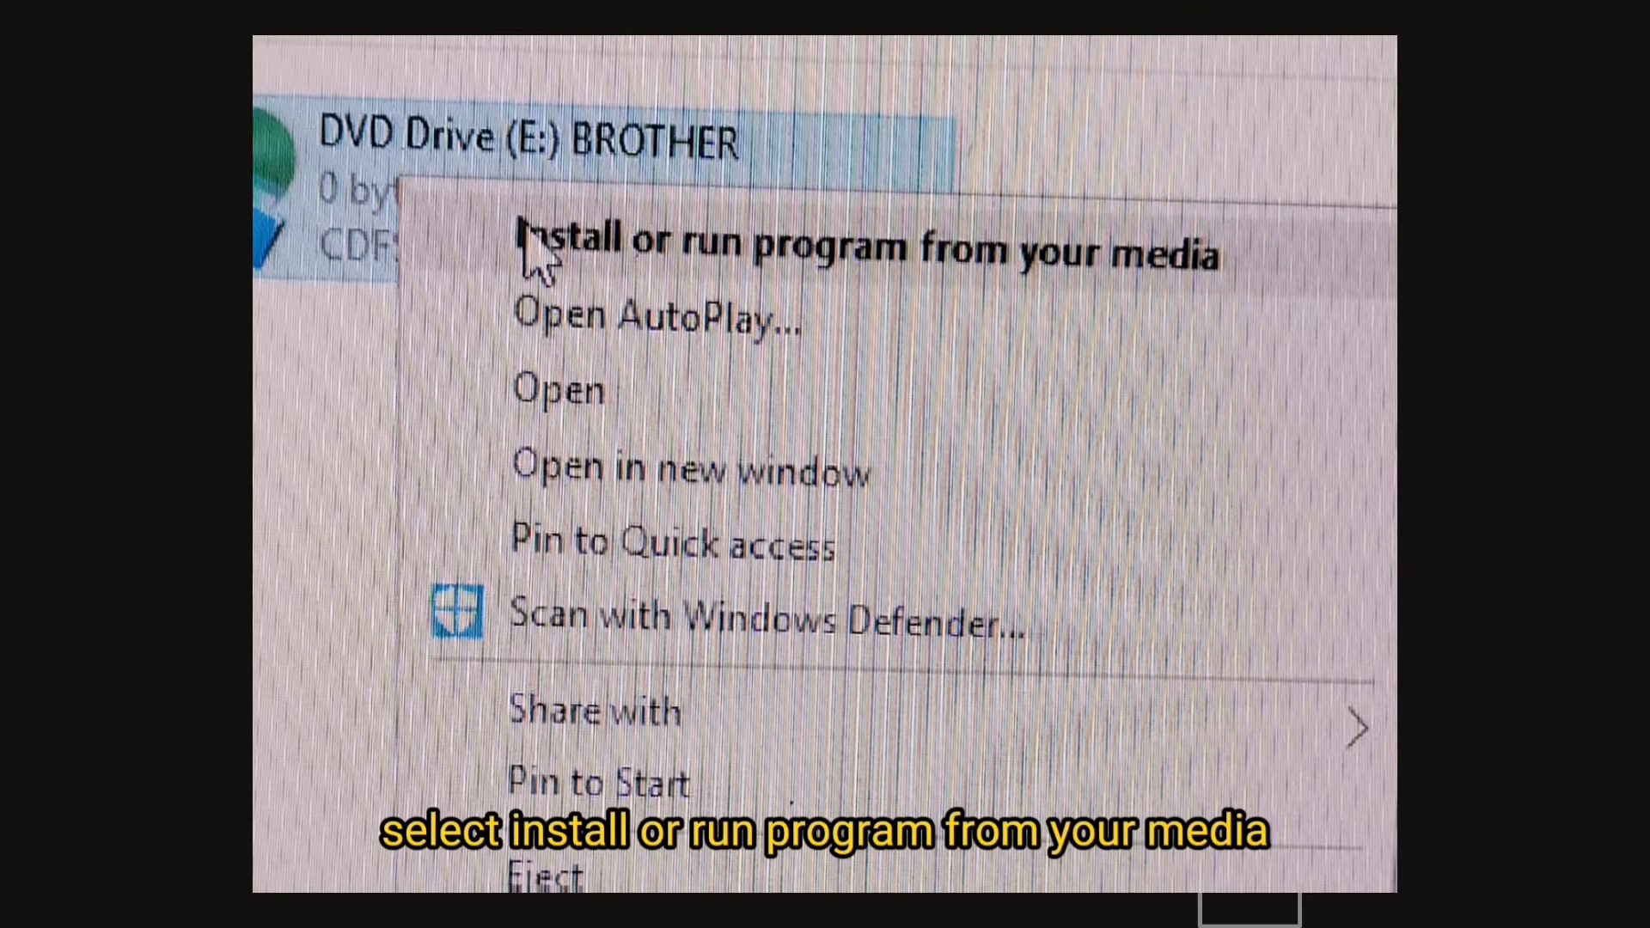
Launch the Brother installer from DVD Drive (E:) BROTHER.
{"action": "left_click", "coordinate": [858, 248]}
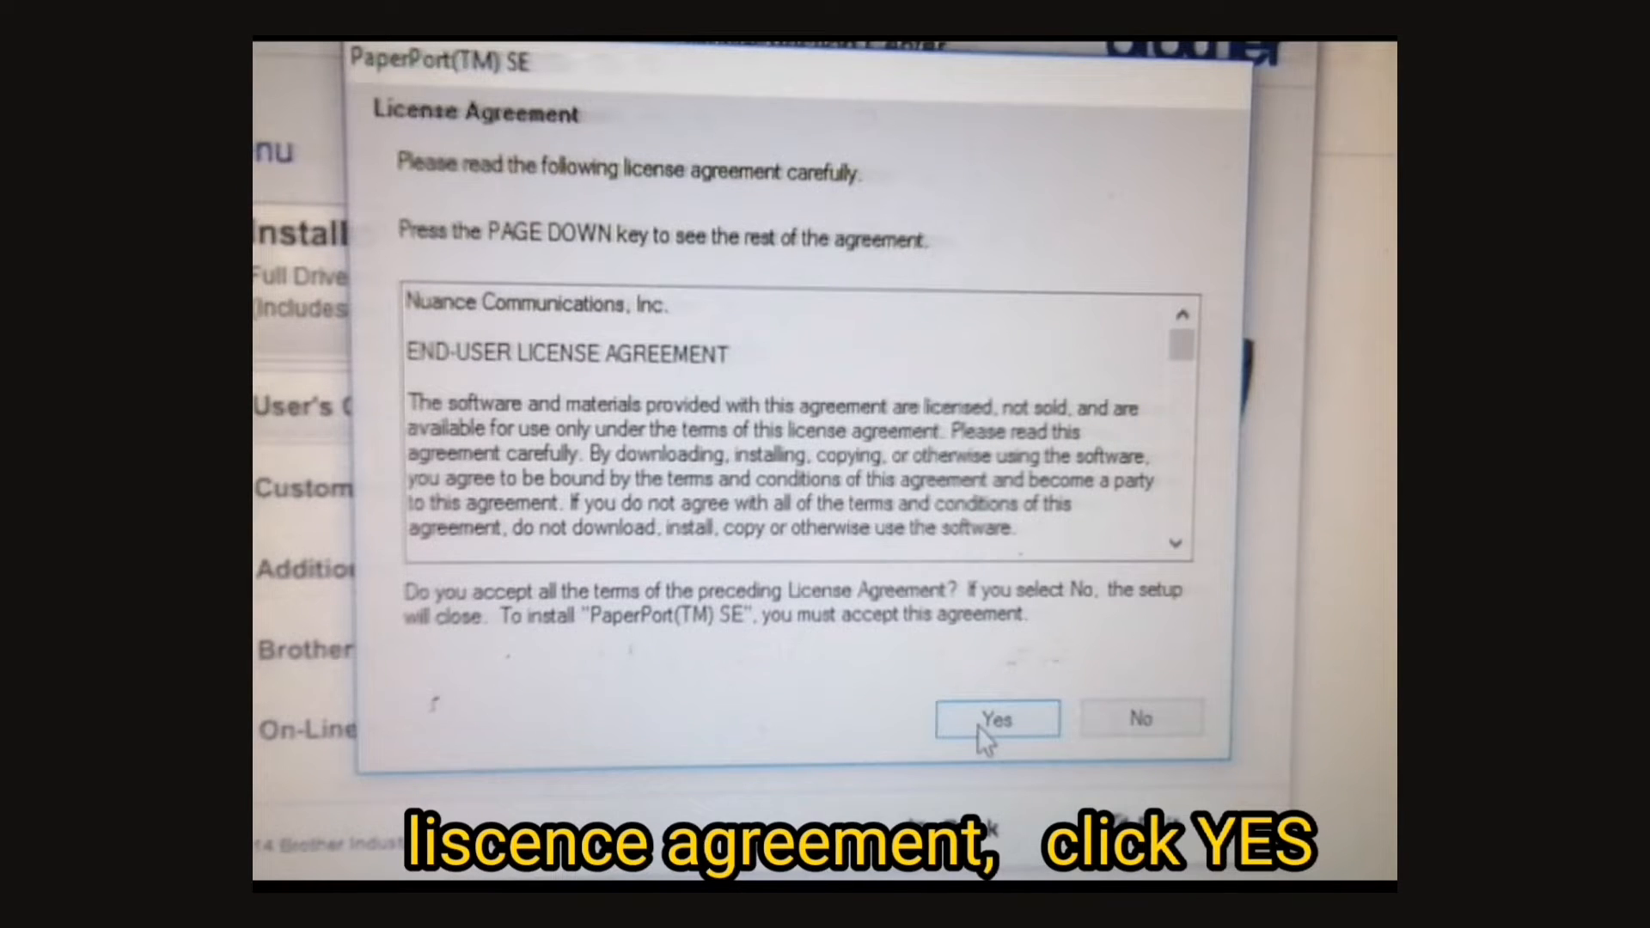
Accept the PaperPort SE license, allow UAC changes, and skip the newer-software check.
{"action": "left_click", "coordinate": [996, 719]}
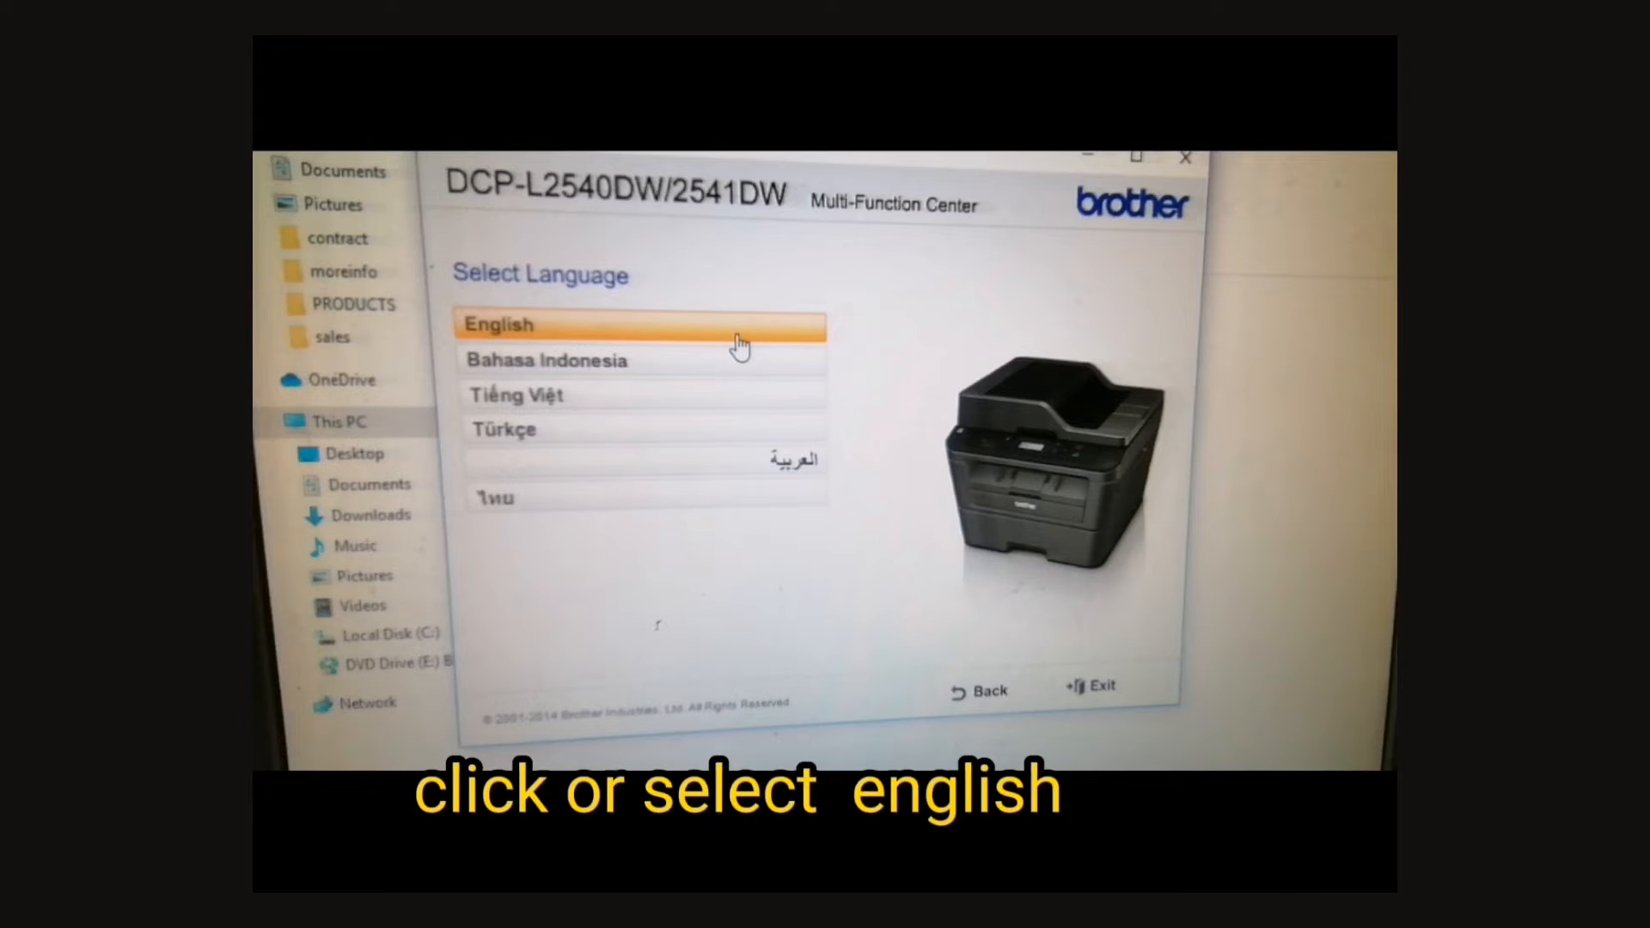
{"action": "mouse_move", "coordinate": [739, 342]}
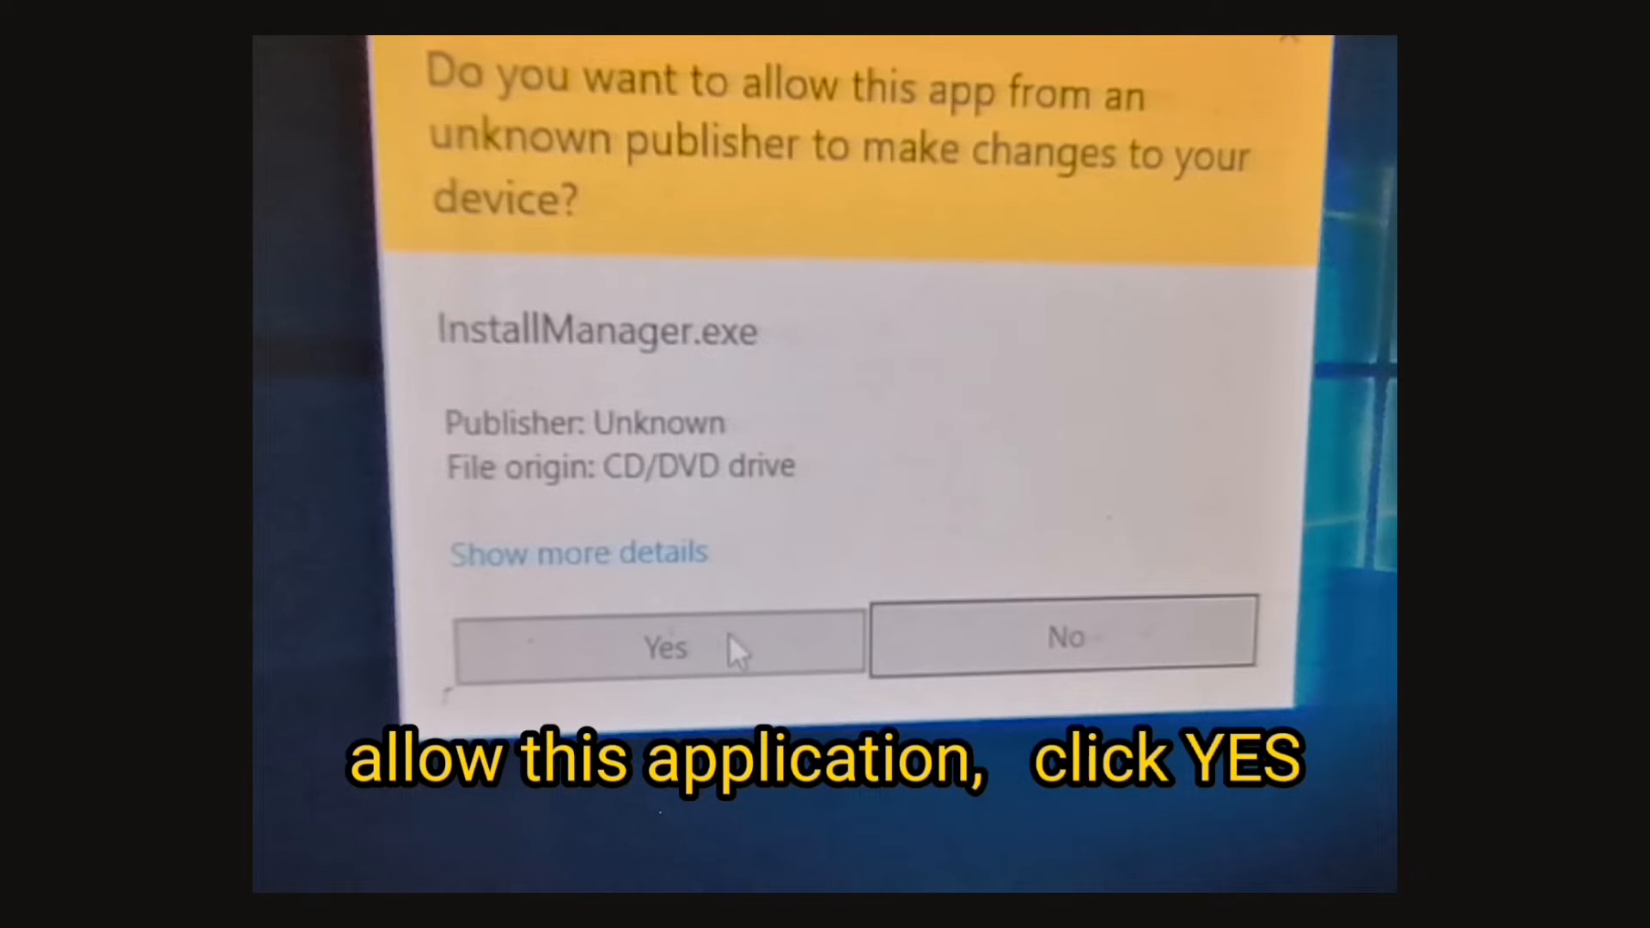
{"action": "left_click", "coordinate": [660, 645]}
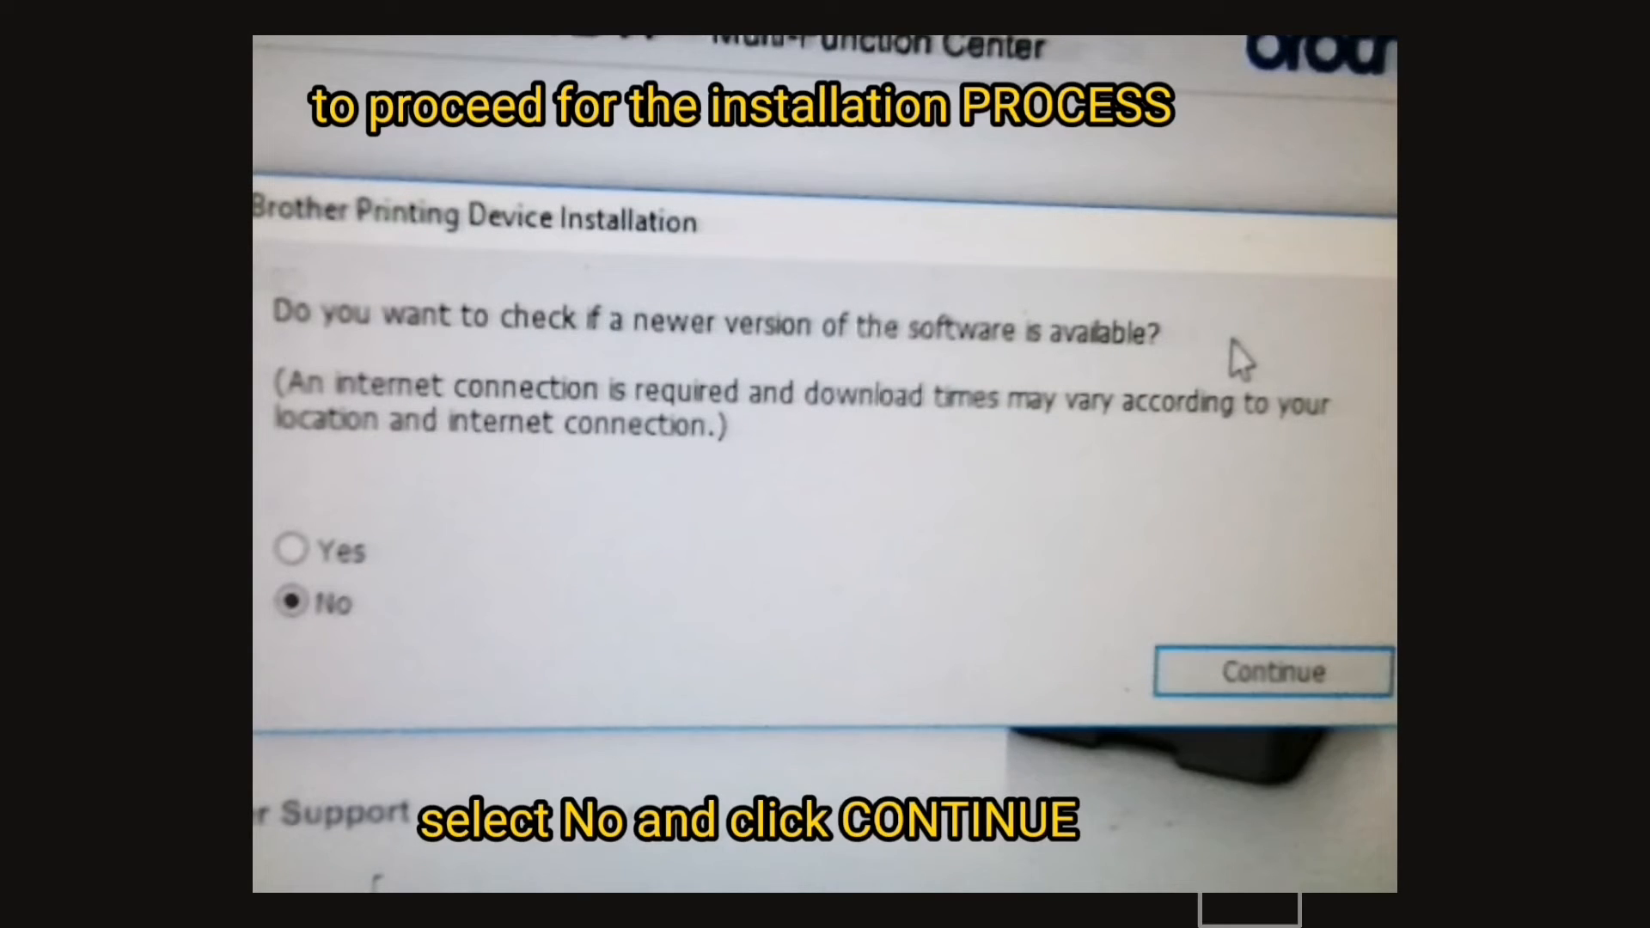
{"action": "left_click", "coordinate": [1272, 672]}
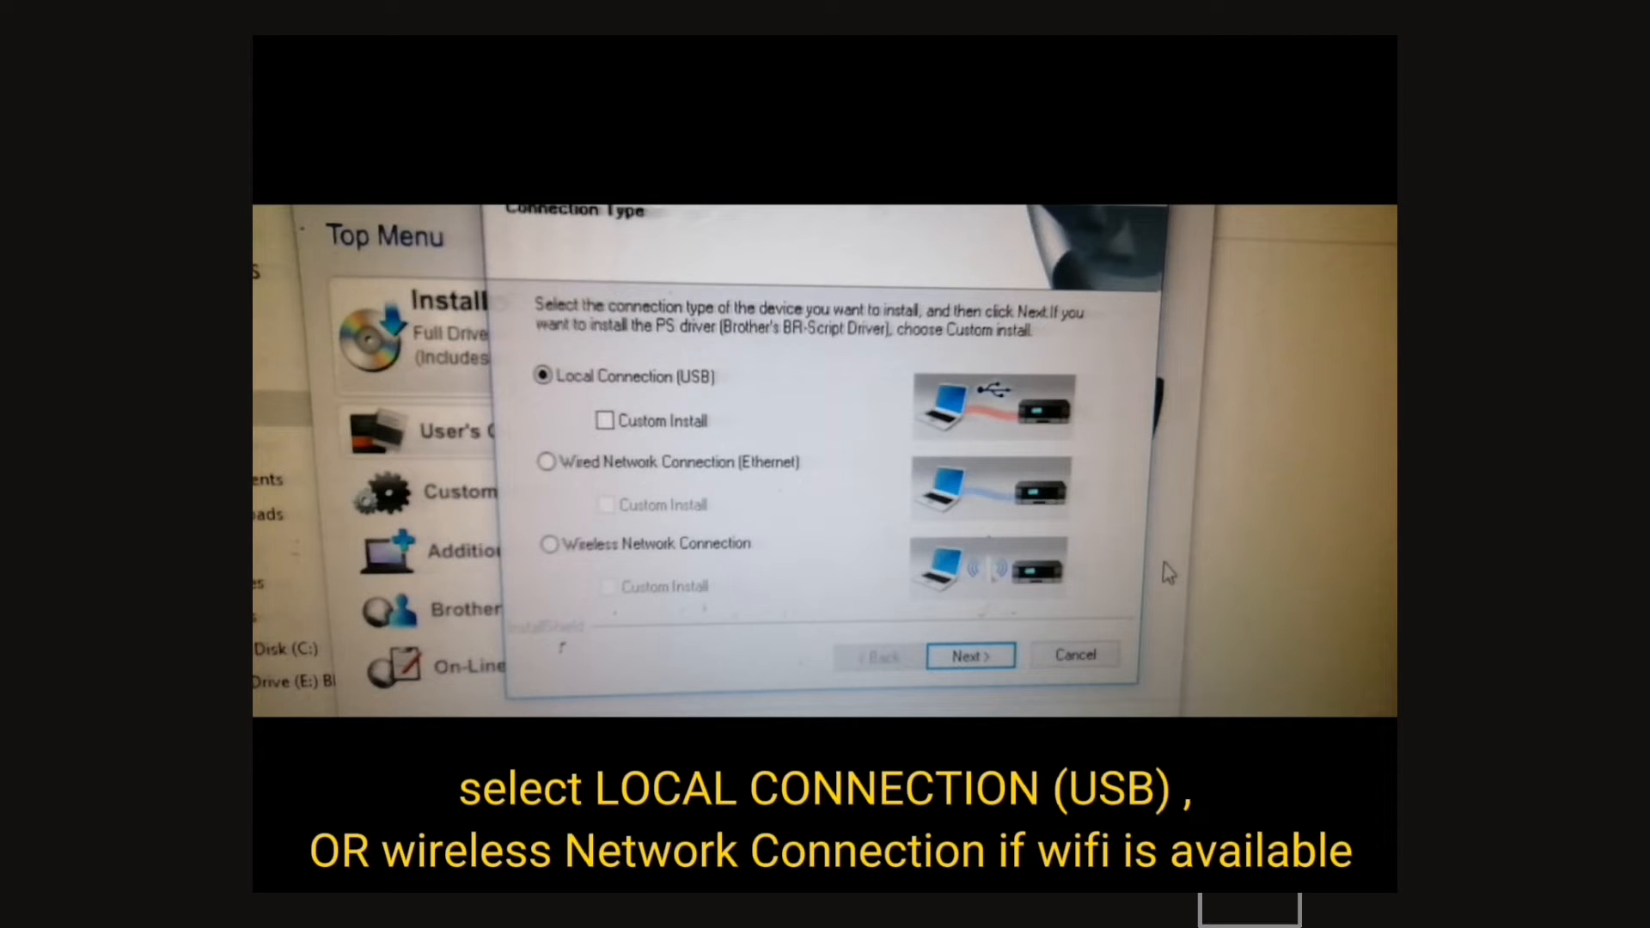
Install via Local Connection (USB), past the eco info, without joining the Product Research and Support Program.
{"action": "left_click", "coordinate": [969, 655]}
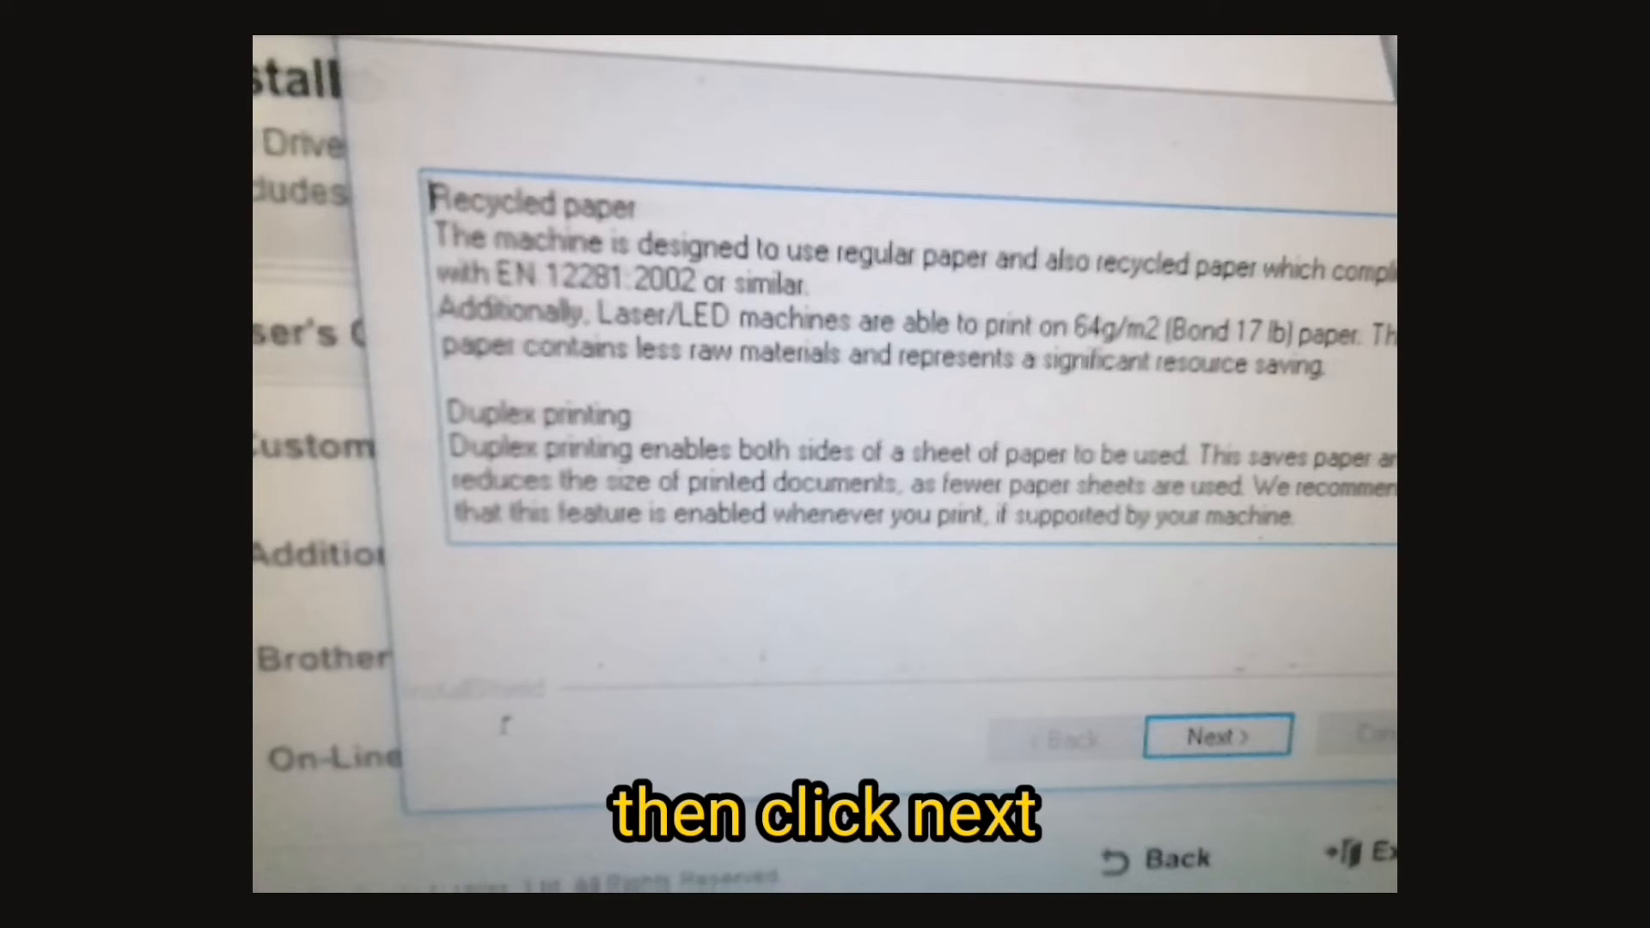
{"action": "left_click", "coordinate": [1217, 734]}
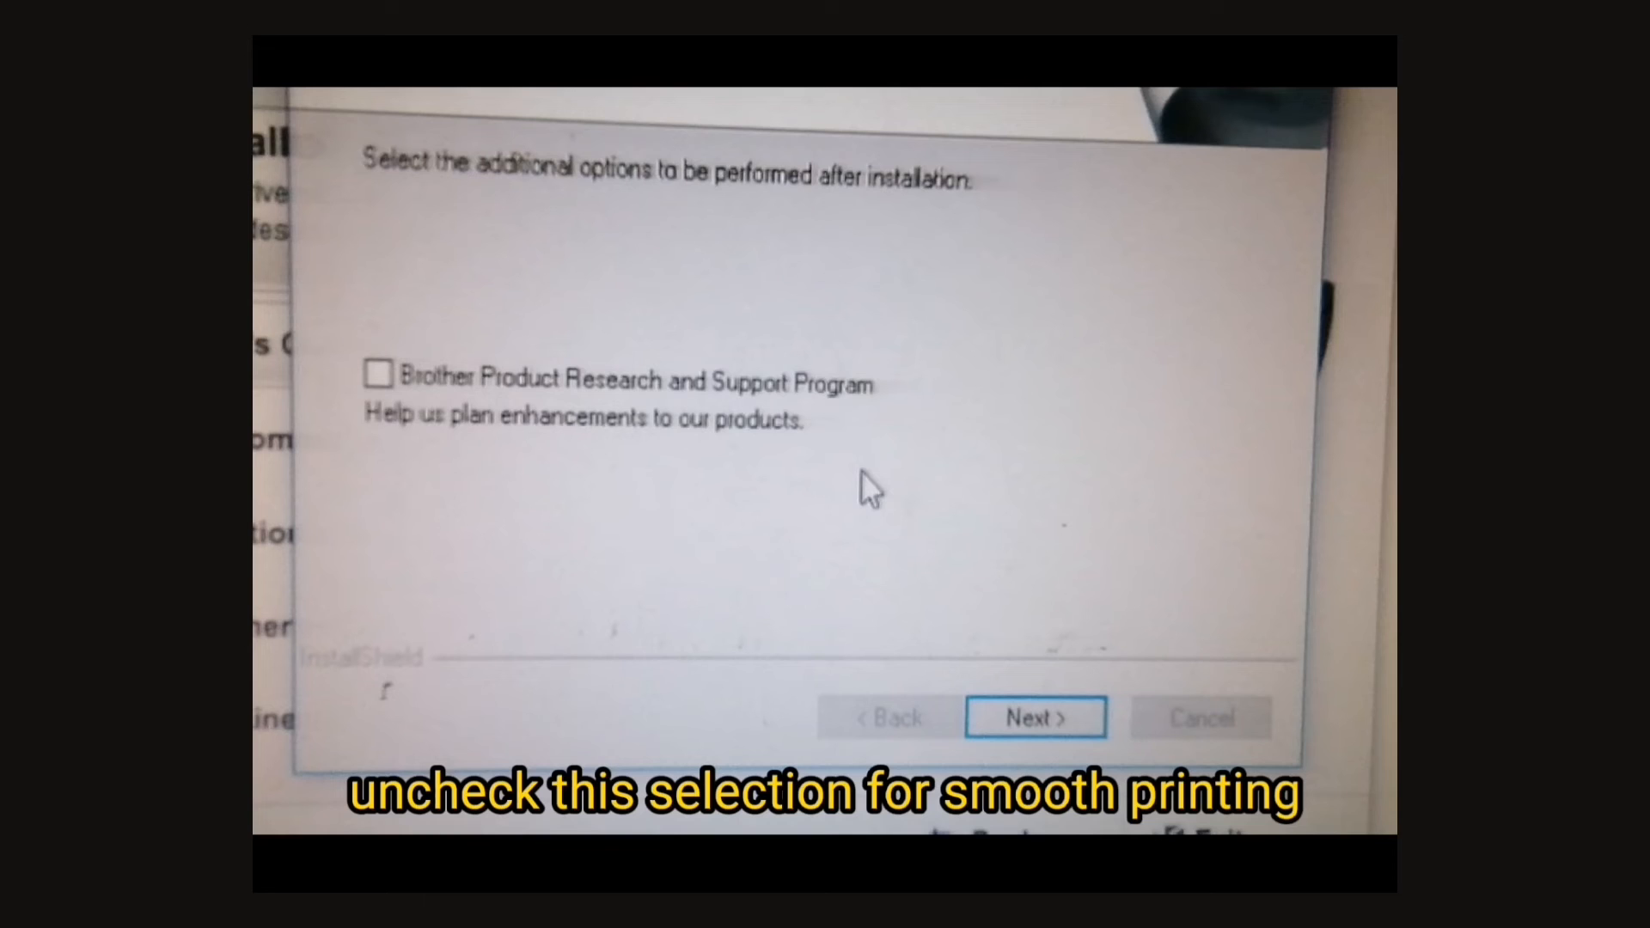
{"action": "left_click", "coordinate": [1035, 718]}
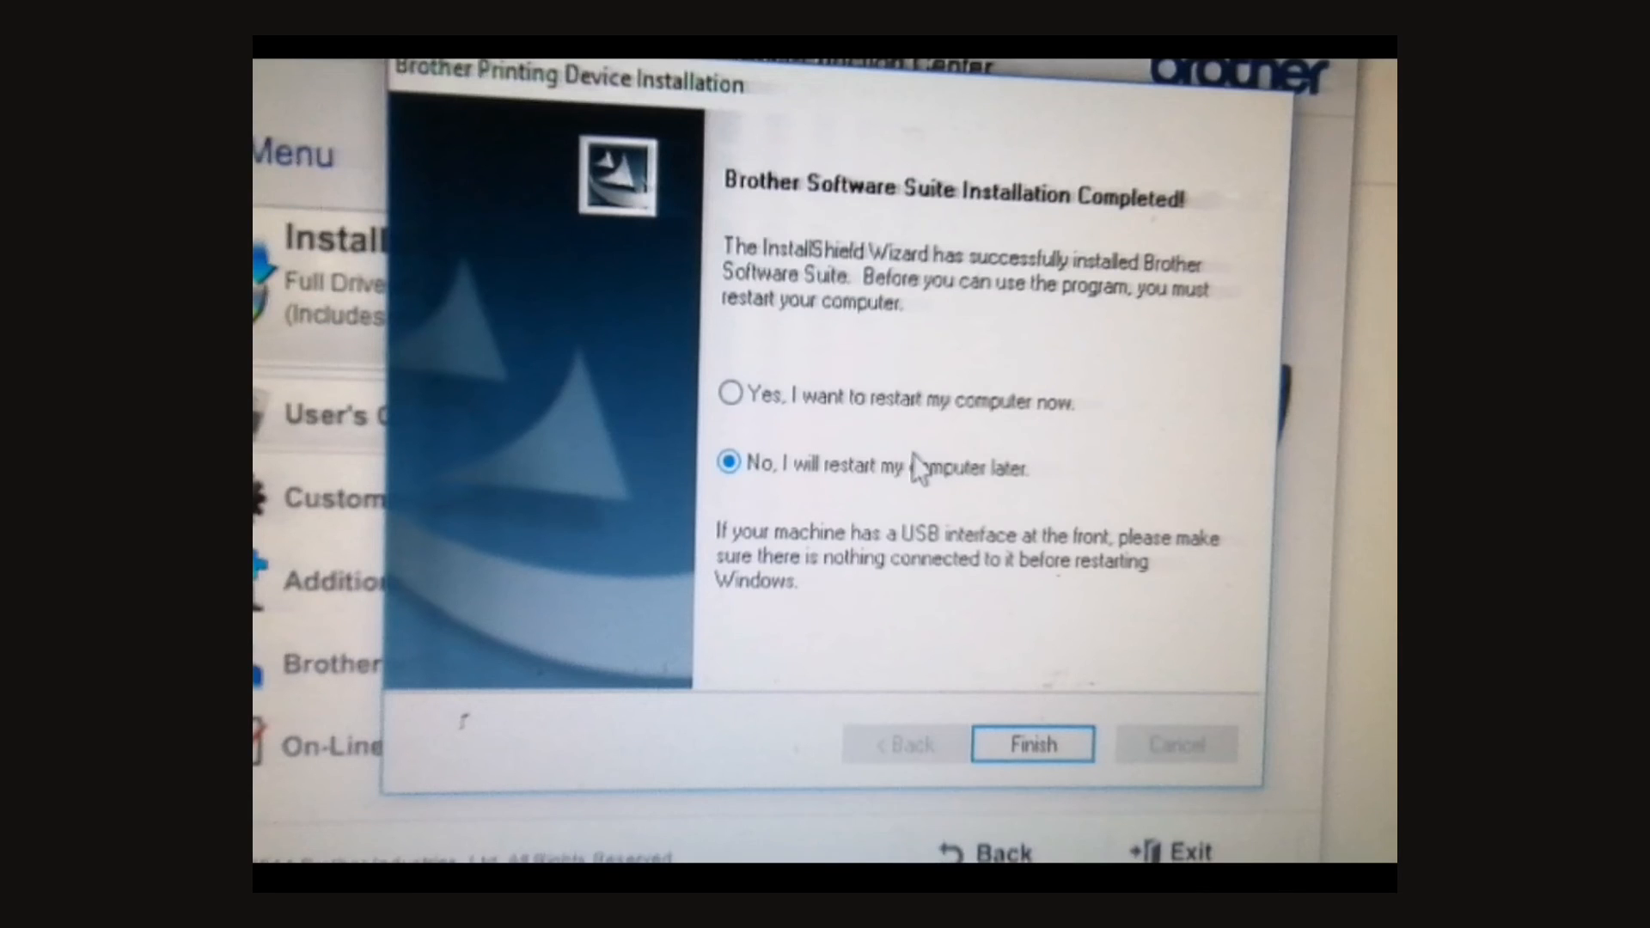
Finish with 'No, I will restart my computer later' and dismiss the restart-required warning.
{"action": "left_click", "coordinate": [1033, 745]}
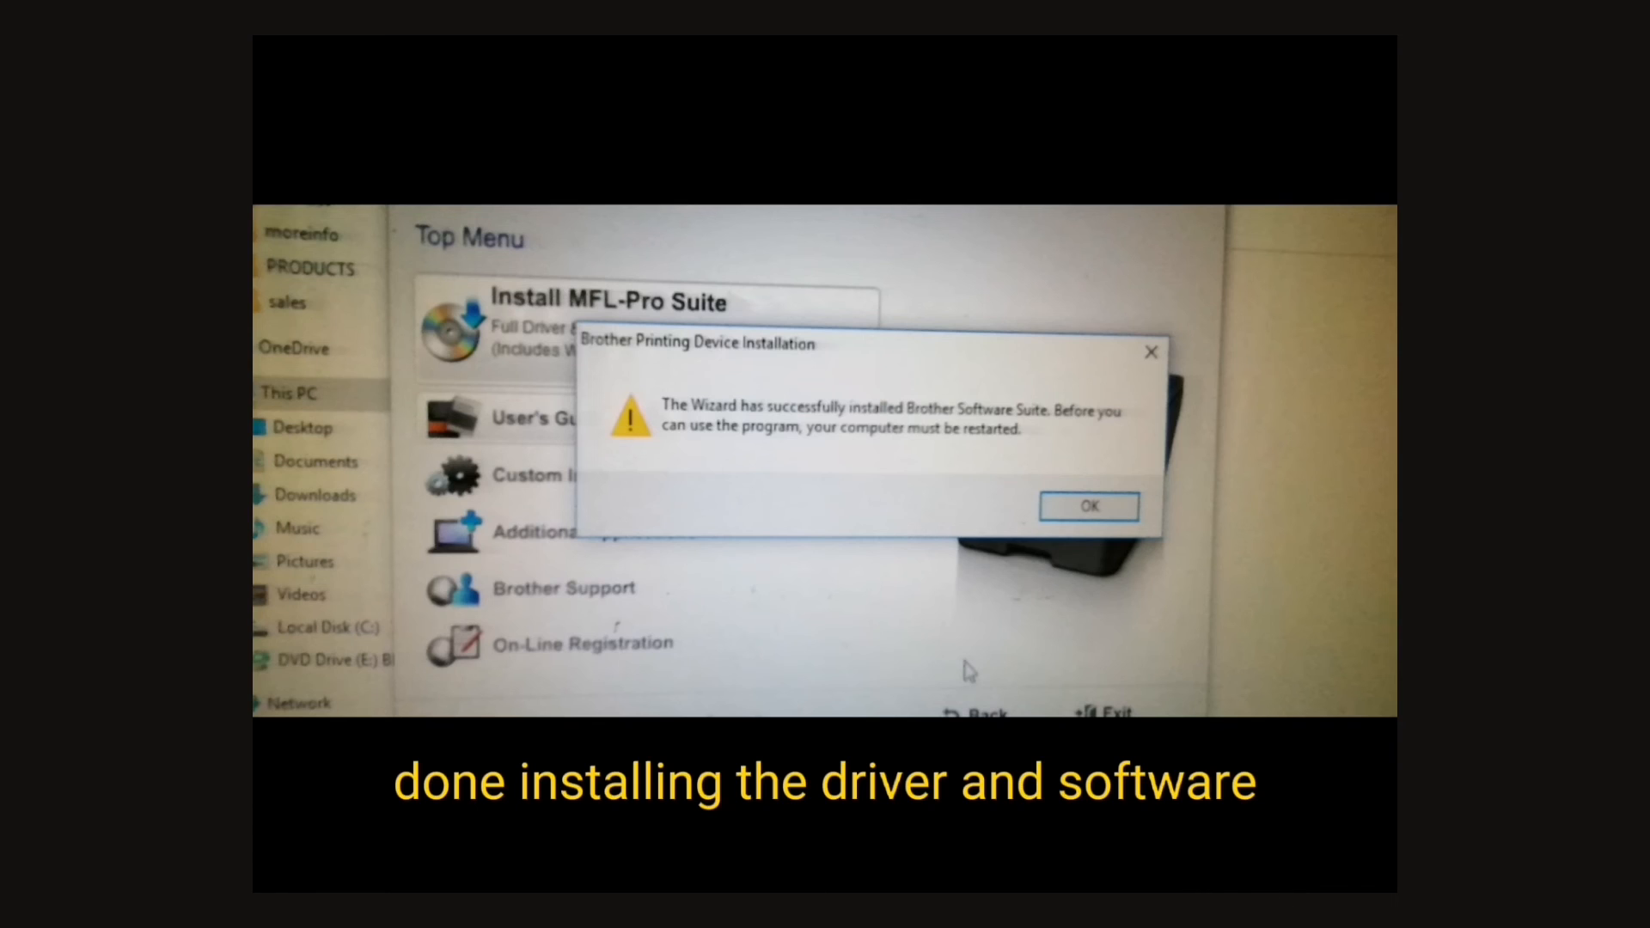
{"action": "left_click", "coordinate": [1088, 506]}
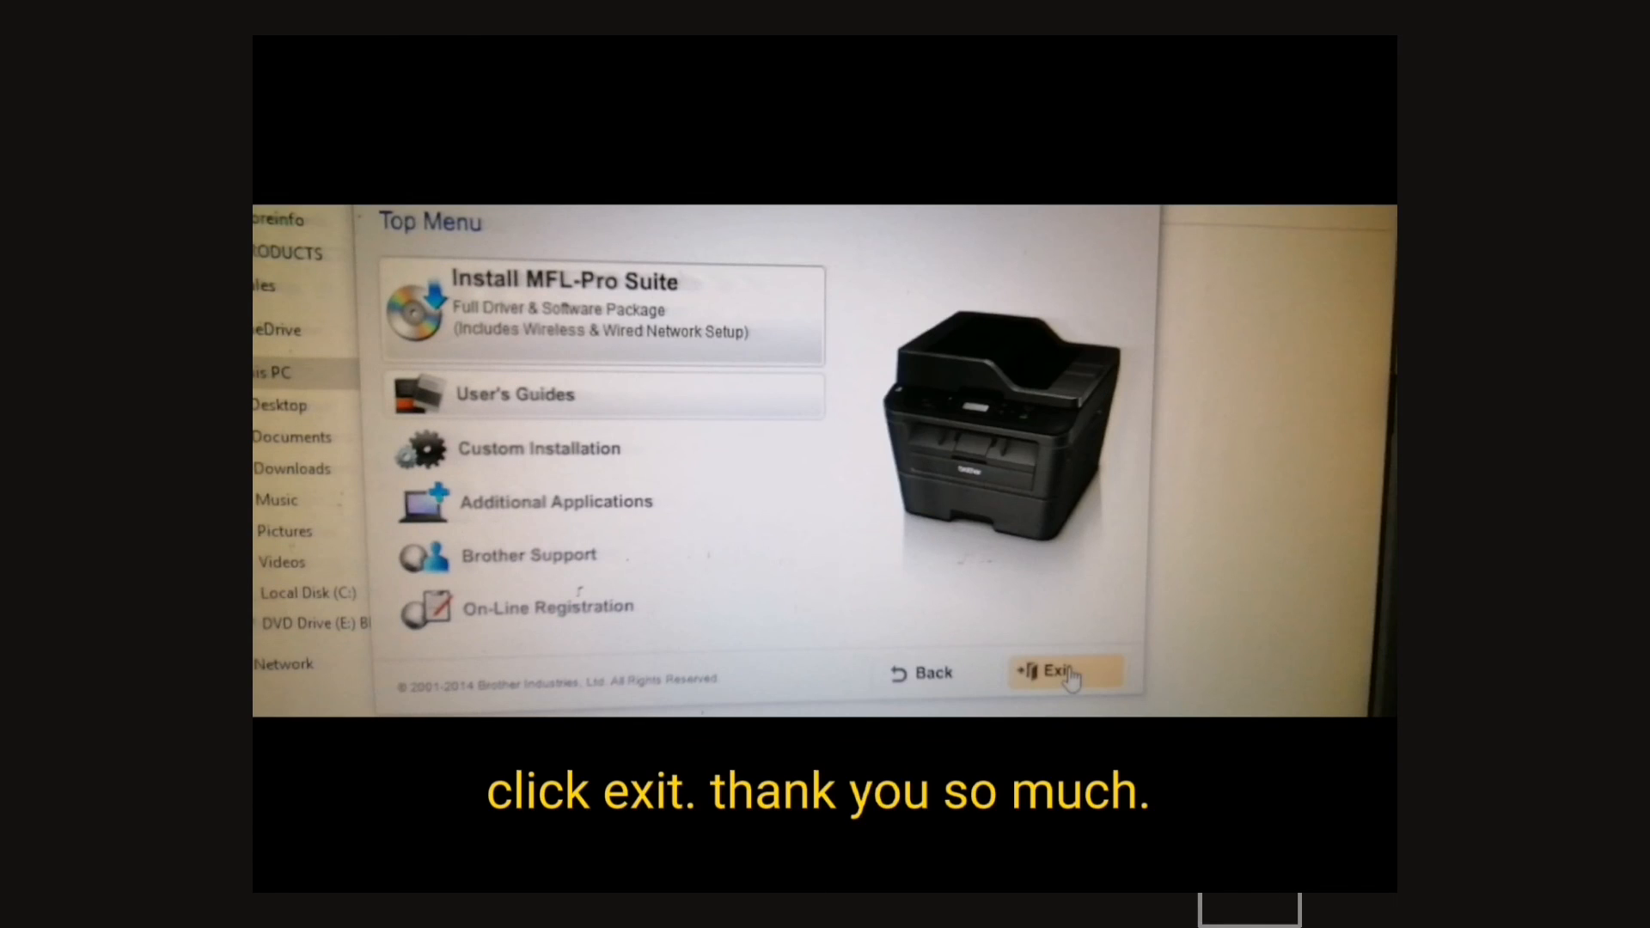